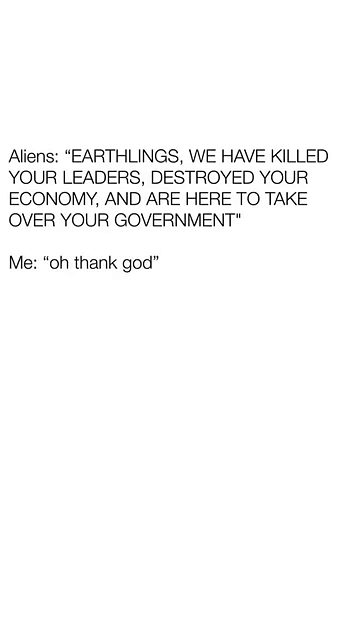
pyautogui.scroll(-3)
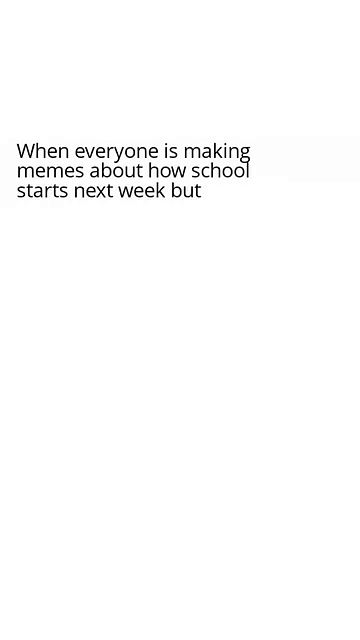
pyautogui.write("you've already graduated")
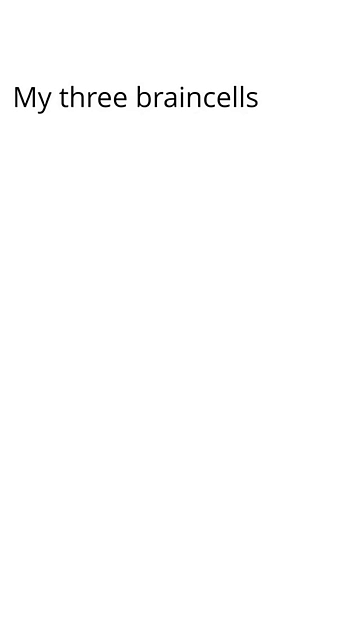
pyautogui.write('trying to decide what burrito to order:')
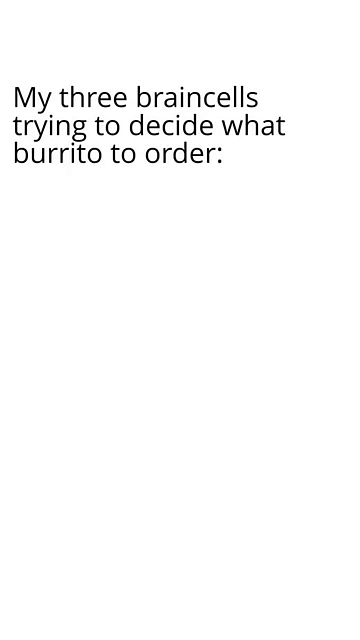